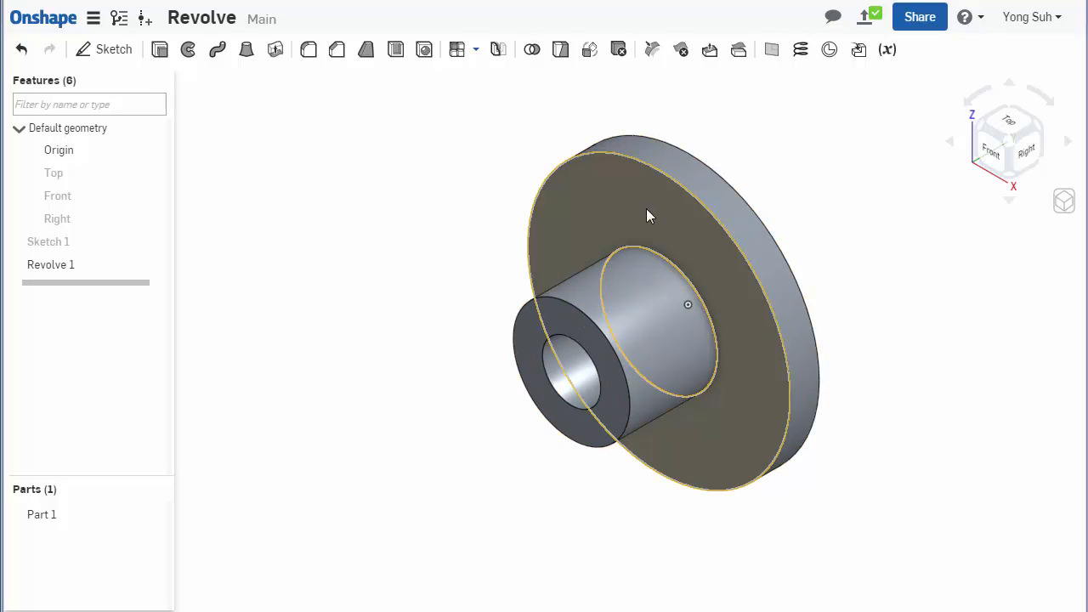
- Clear the selection and pick the flange's large front face (1276.272 sq mm)
click(464, 189)
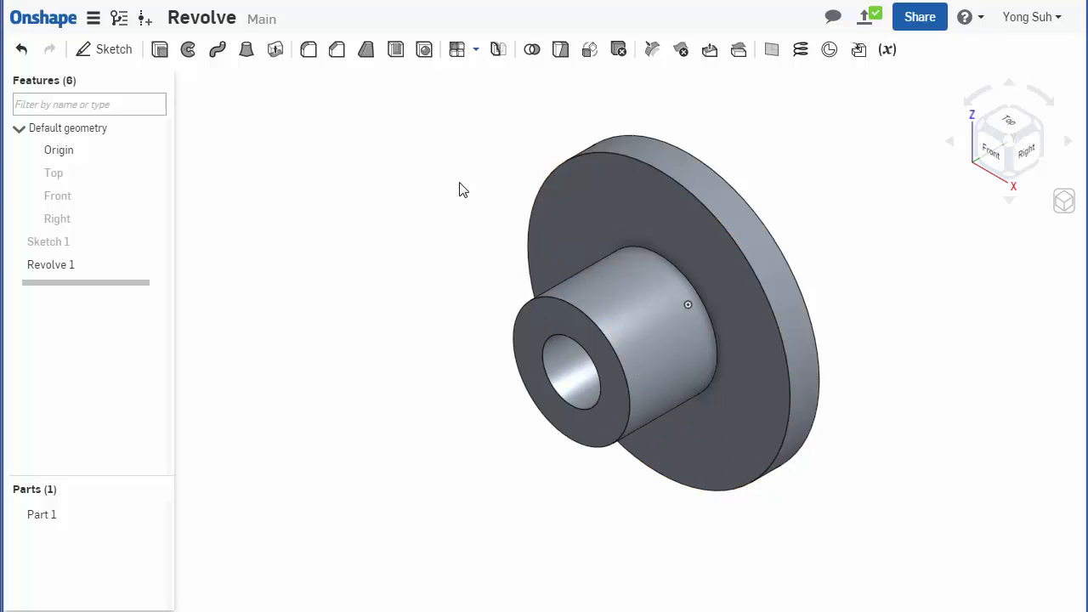
click(634, 215)
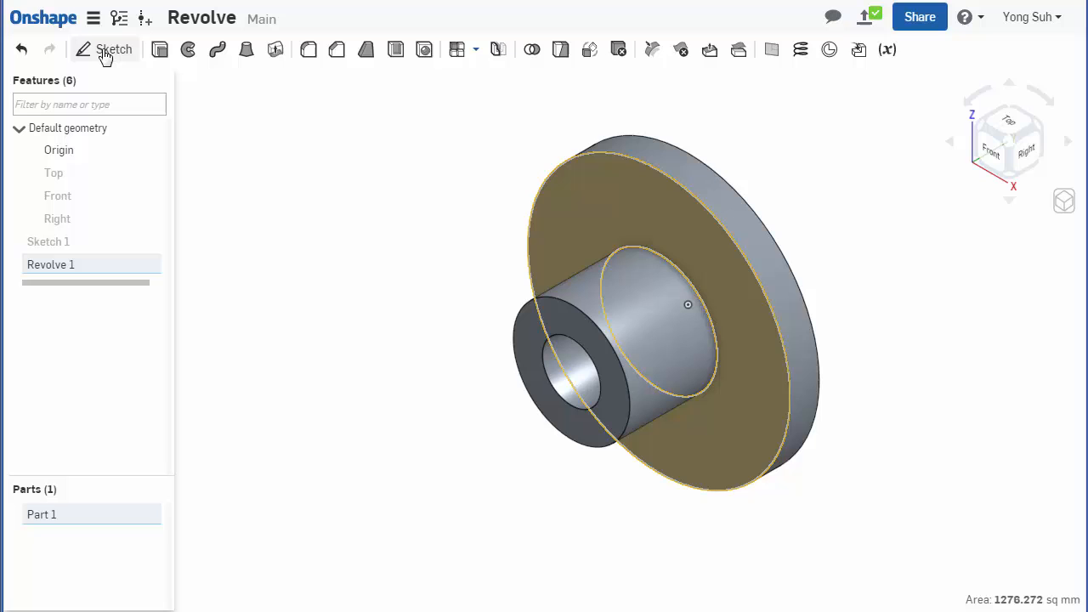
- Sketch a Ø5 circle on a Ø30 construction circle on the flange face
click(105, 49)
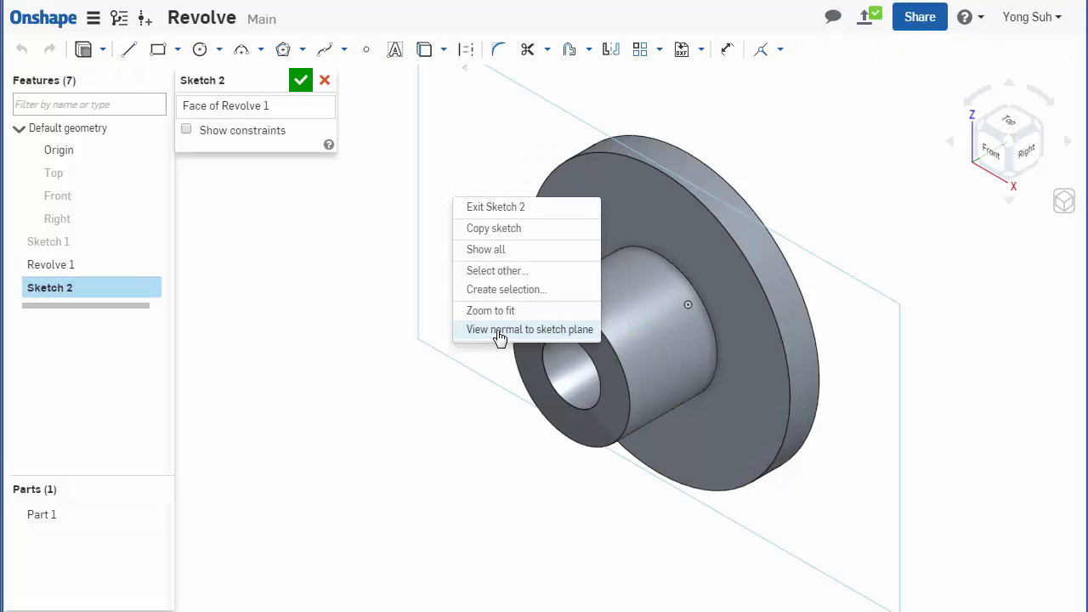
click(530, 329)
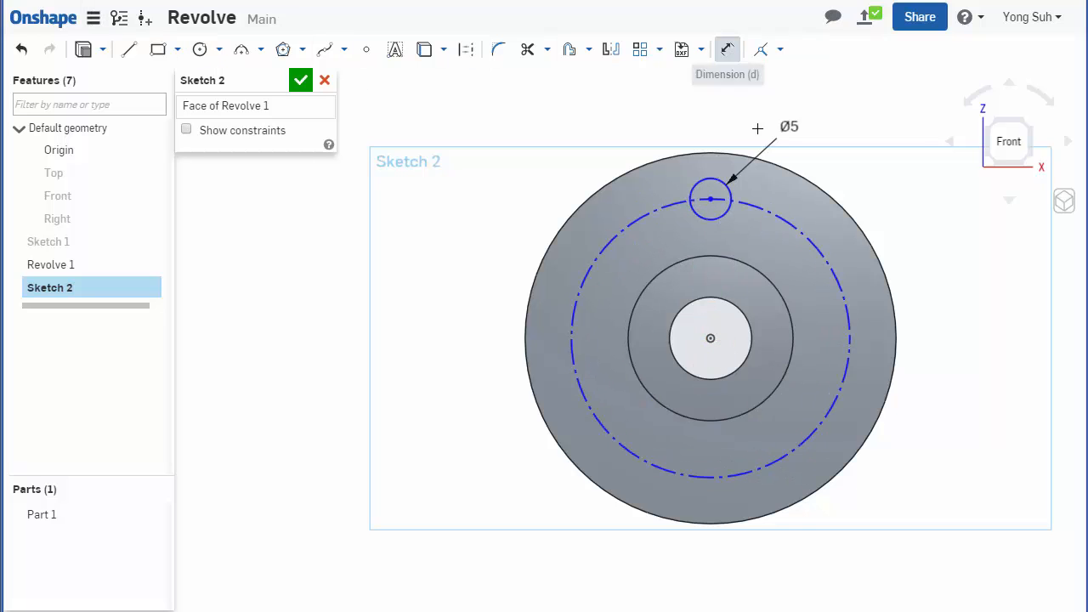
click(837, 264)
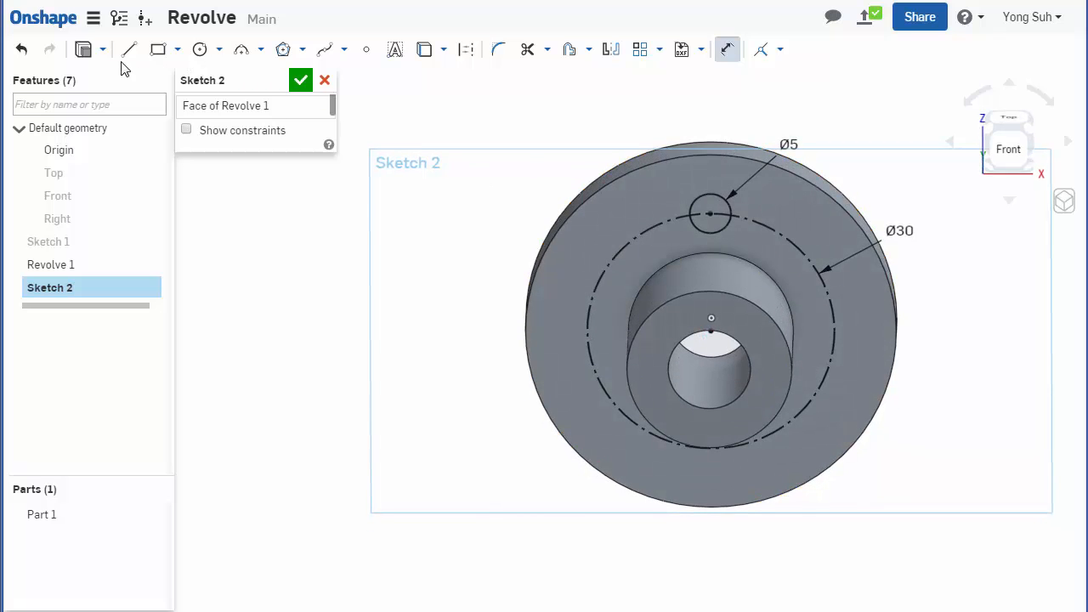
- Extrude-remove the 5 mm circle through all to cut one hole
click(301, 79)
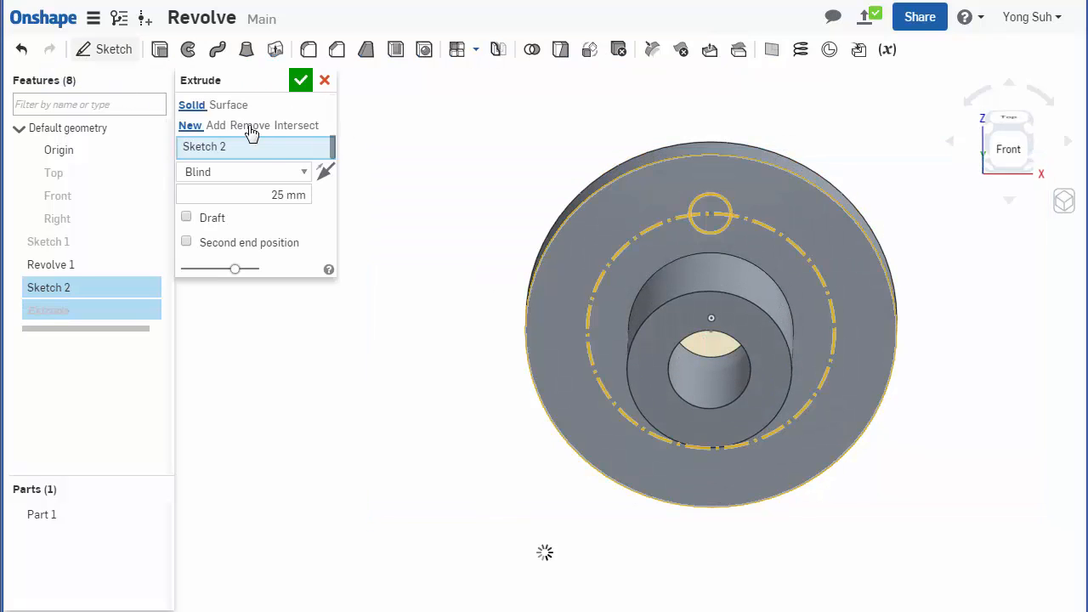
click(250, 125)
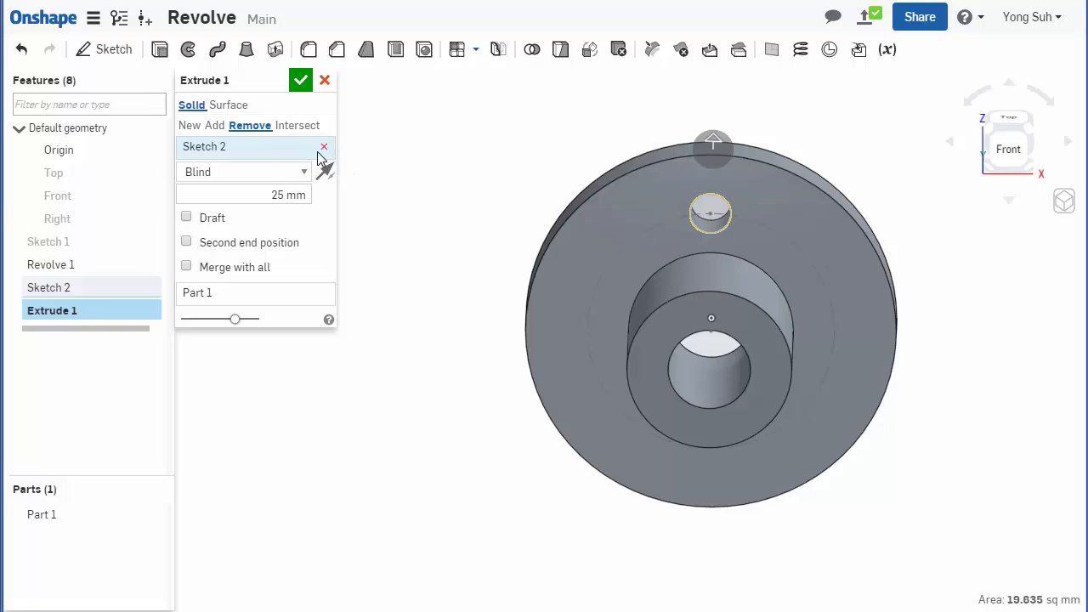
click(244, 171)
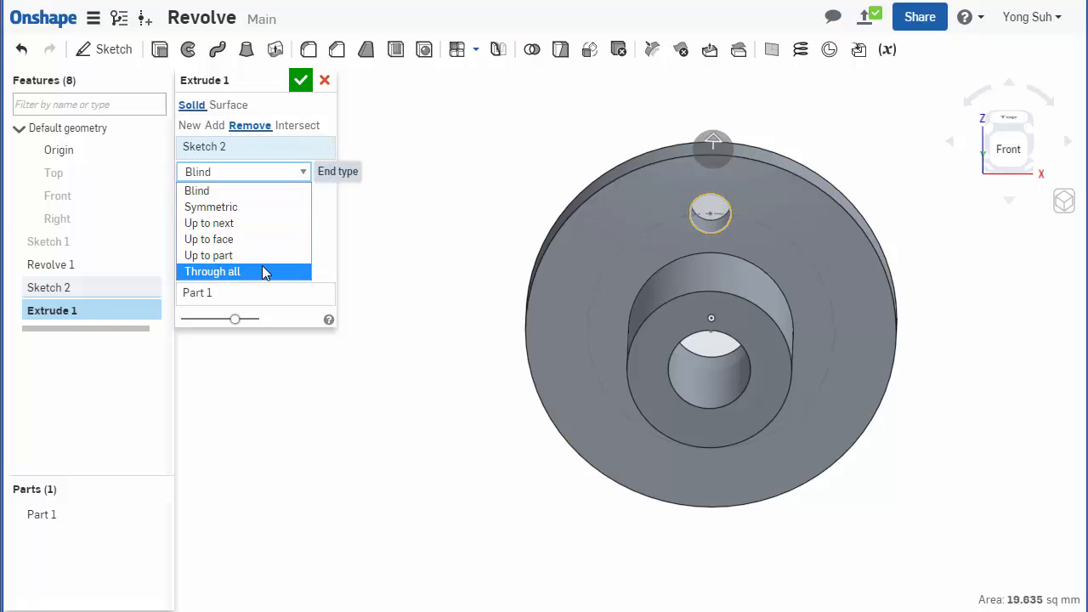
click(211, 271)
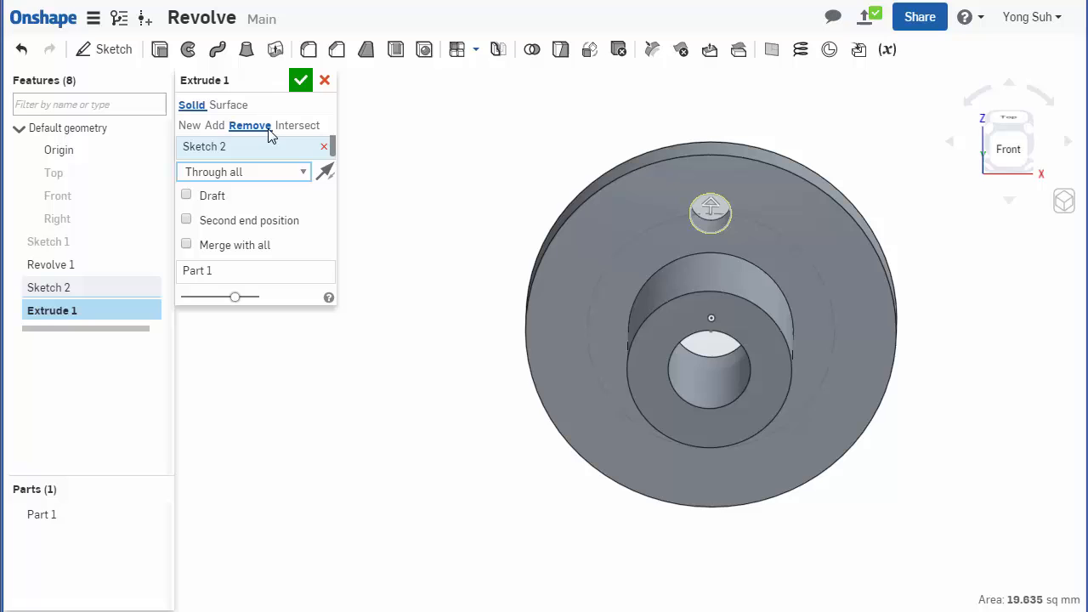
click(300, 80)
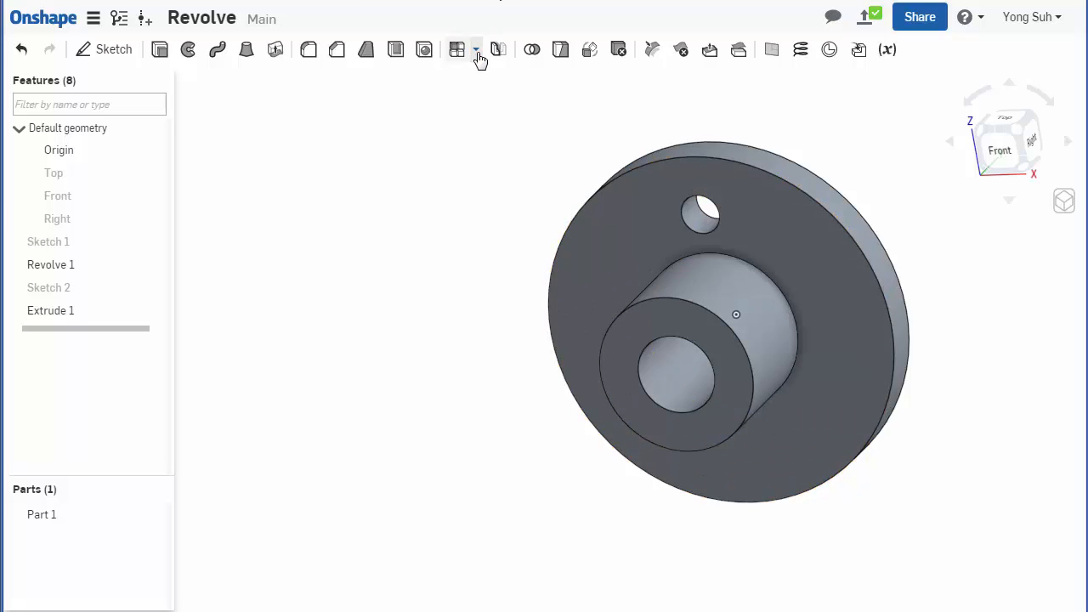
- Start a circular pattern and set its type to Feature pattern
click(477, 49)
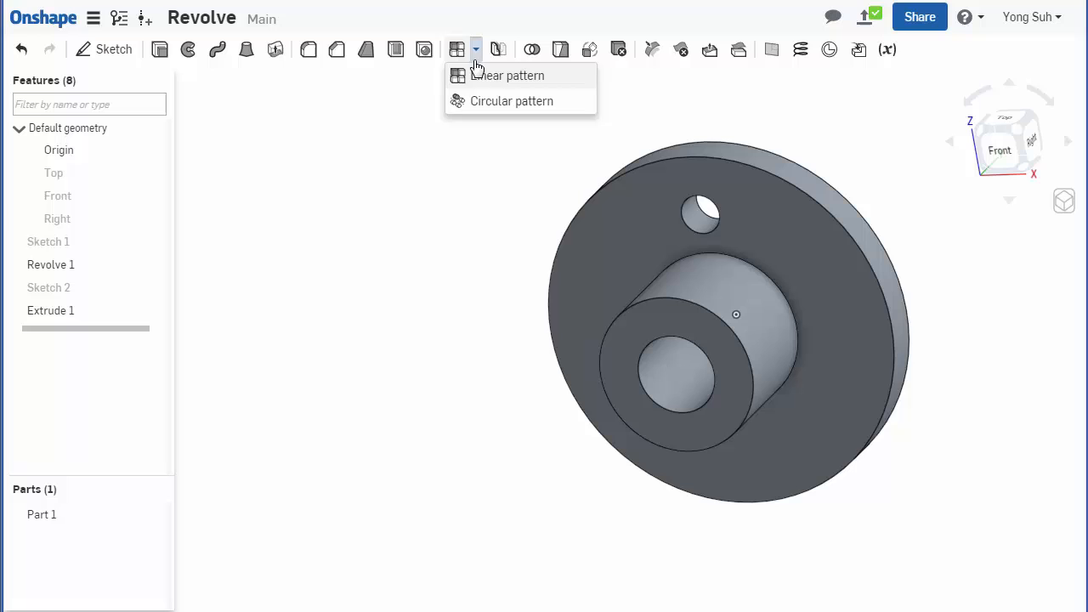
mouse_move(512, 101)
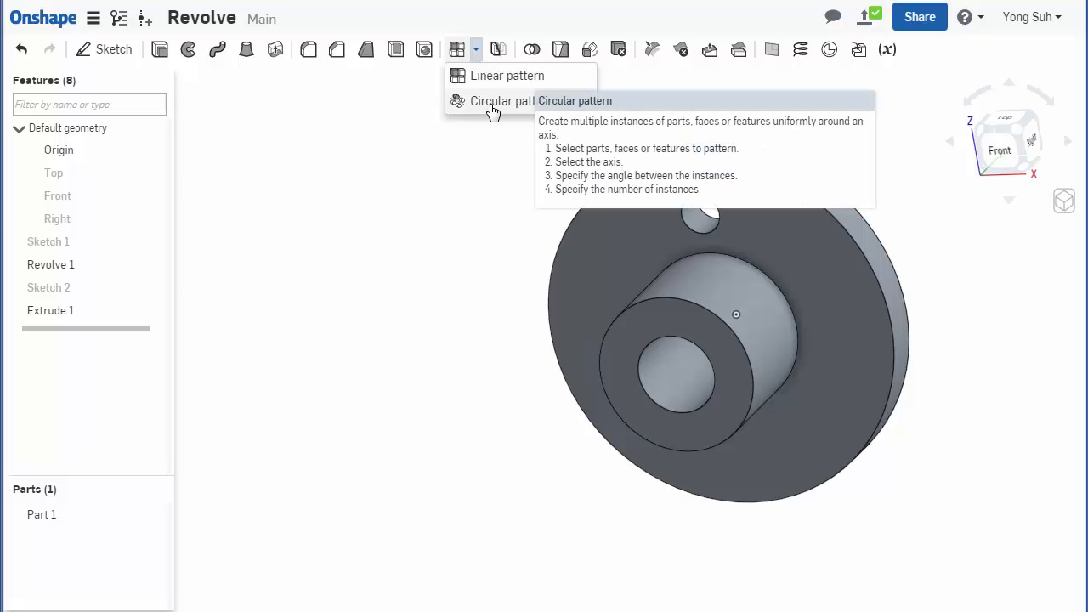
click(504, 100)
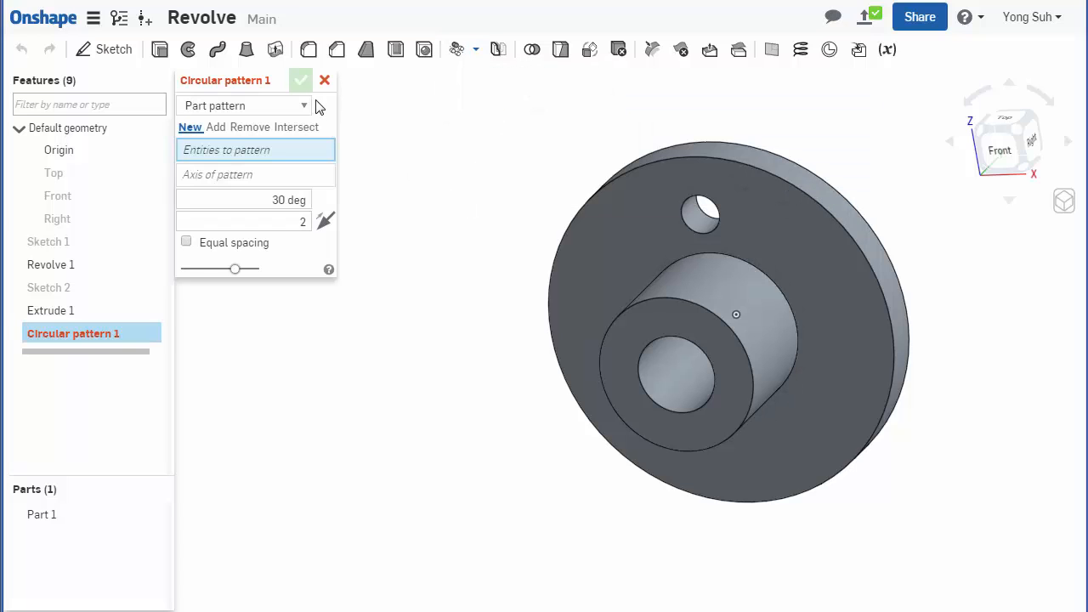
click(244, 106)
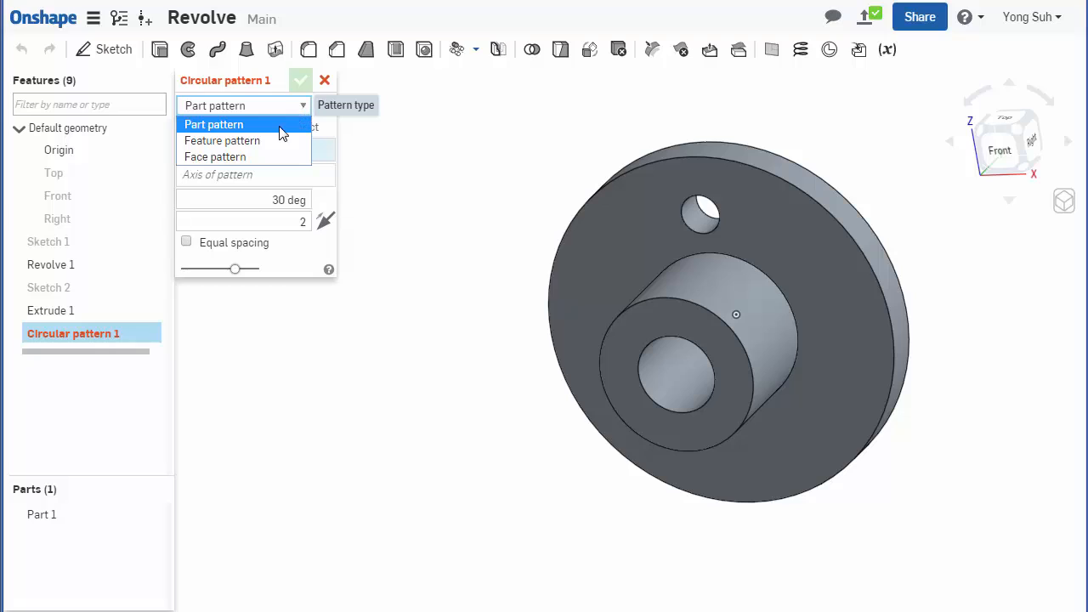
mouse_move(258, 137)
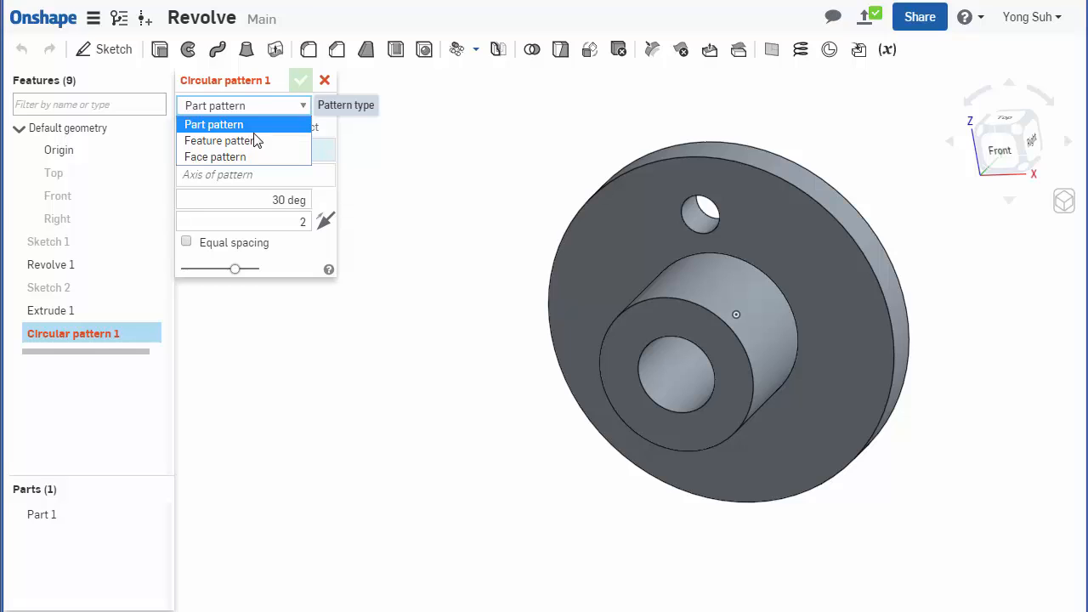
mouse_move(222, 141)
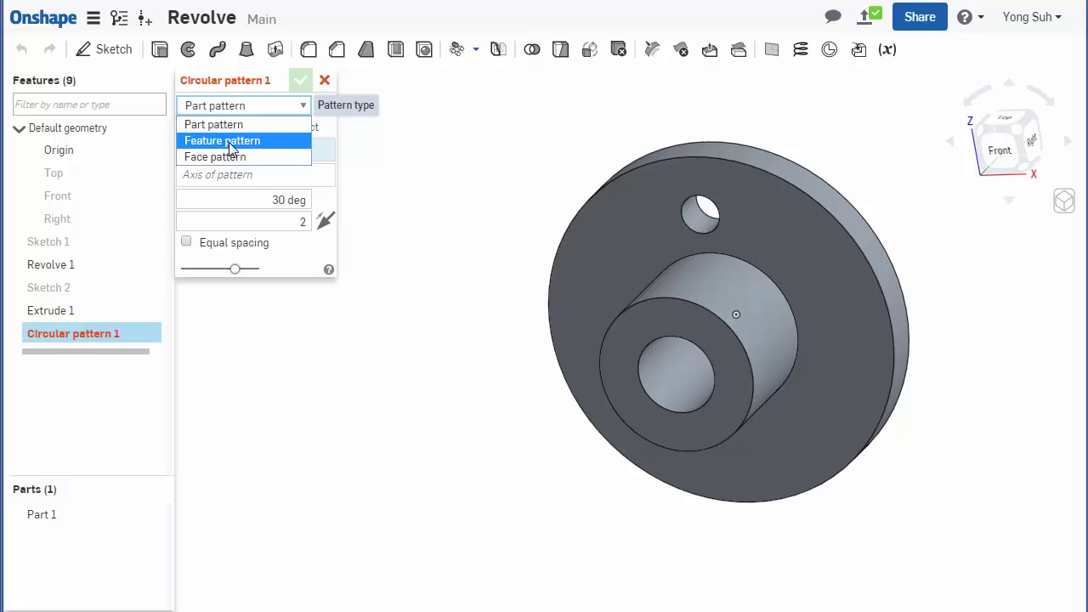
mouse_move(227, 157)
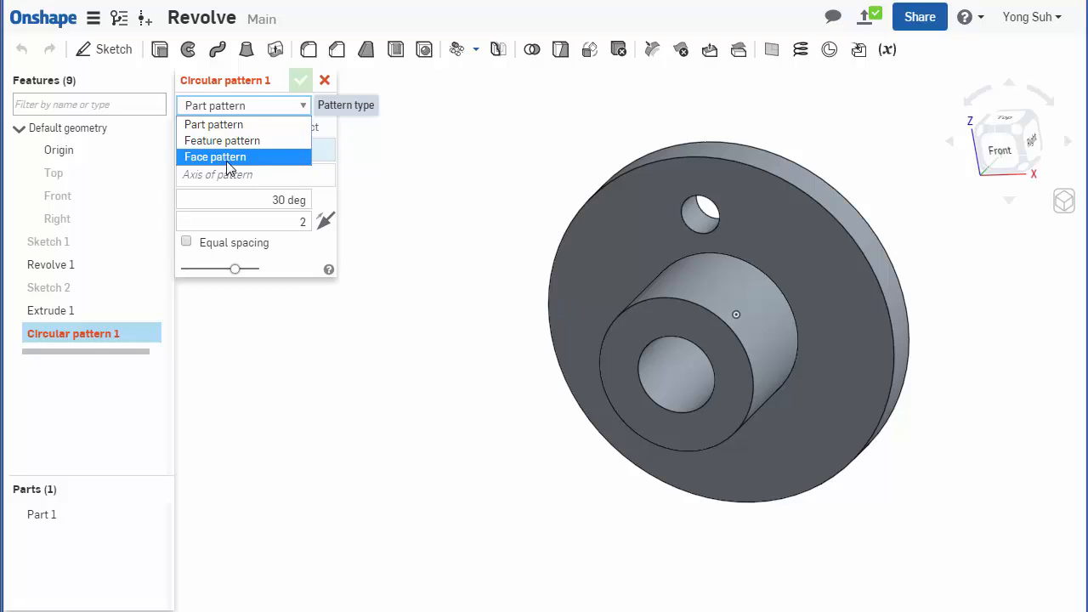
mouse_move(238, 140)
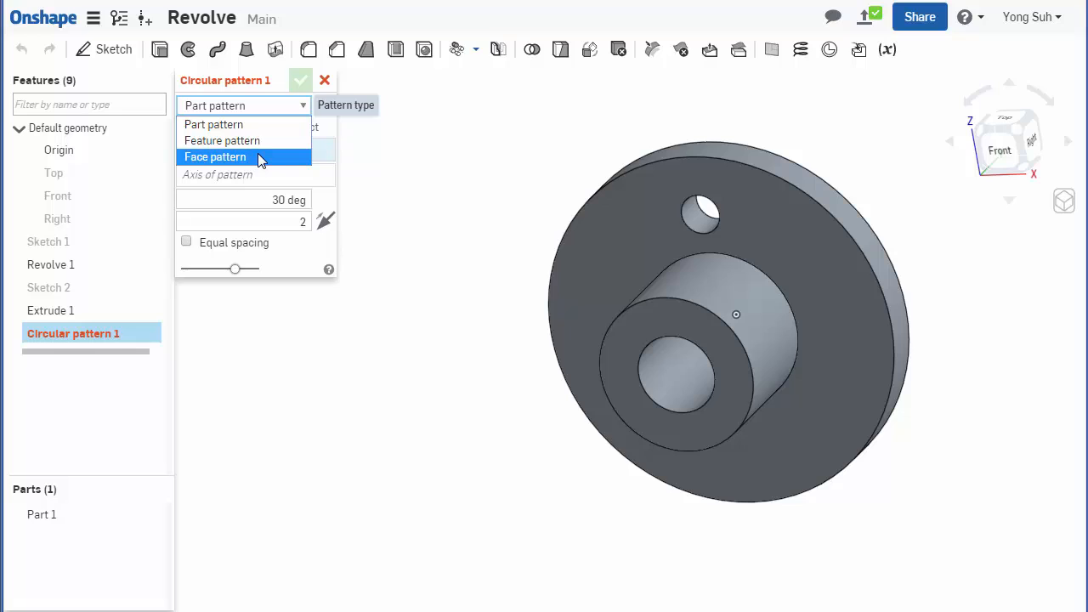
click(222, 140)
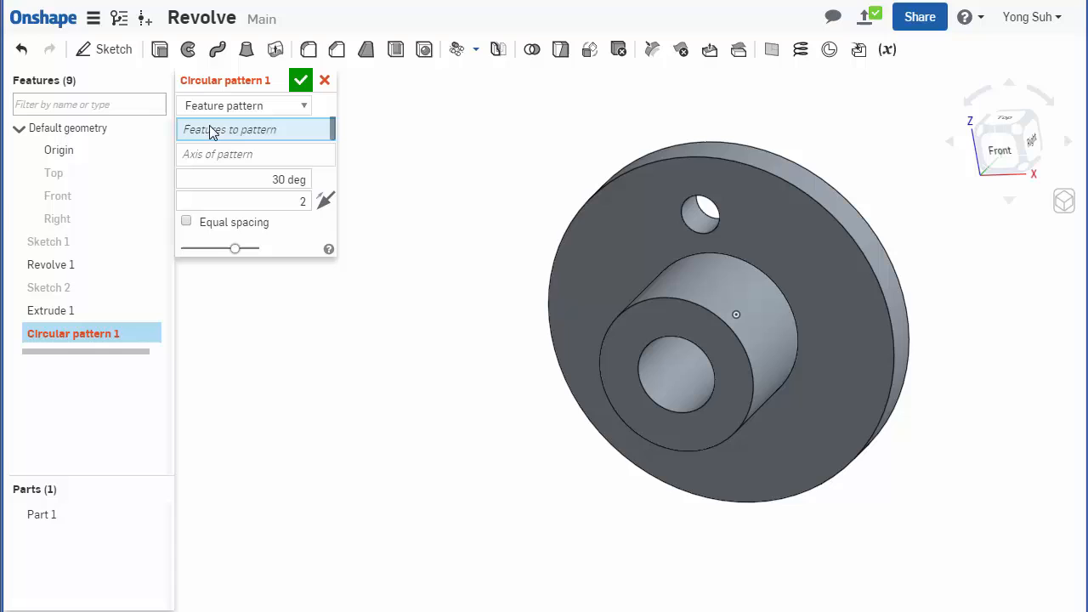
- Choose Extrude 1 as the feature to pattern
click(702, 208)
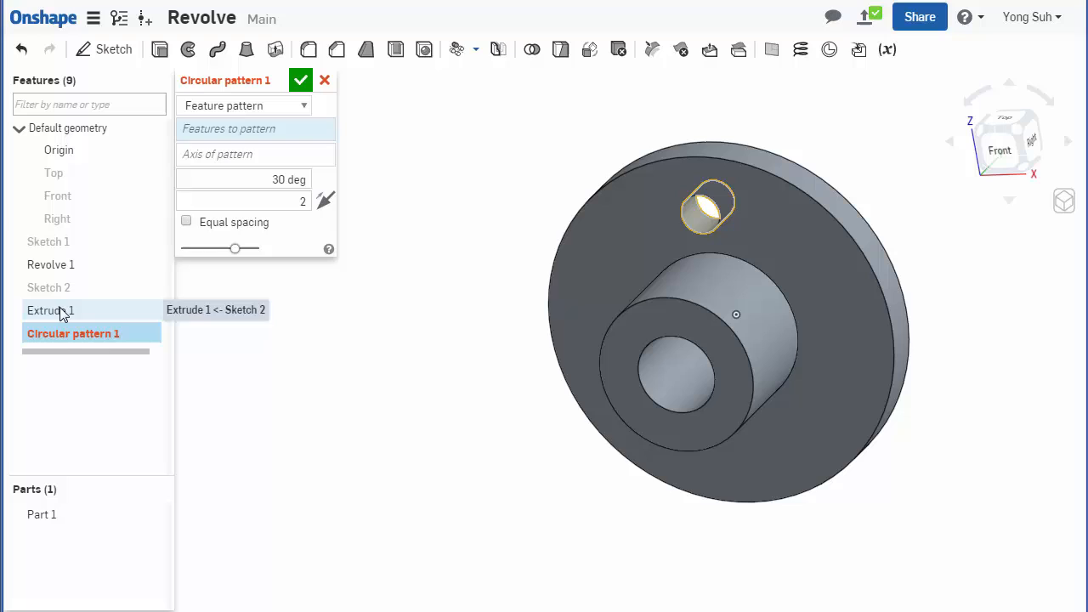
click(51, 310)
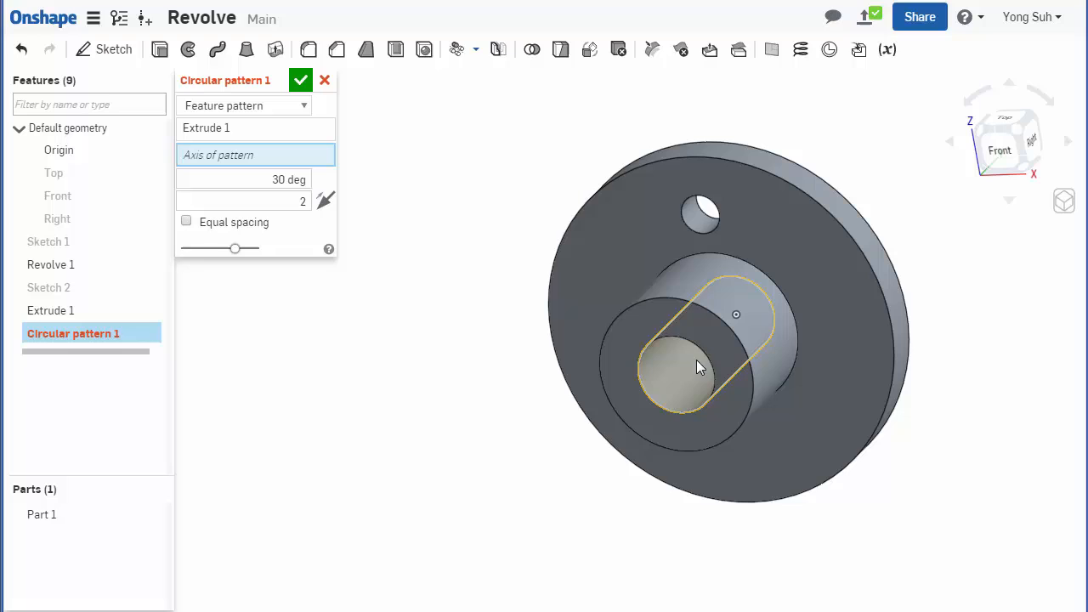
mouse_move(663, 377)
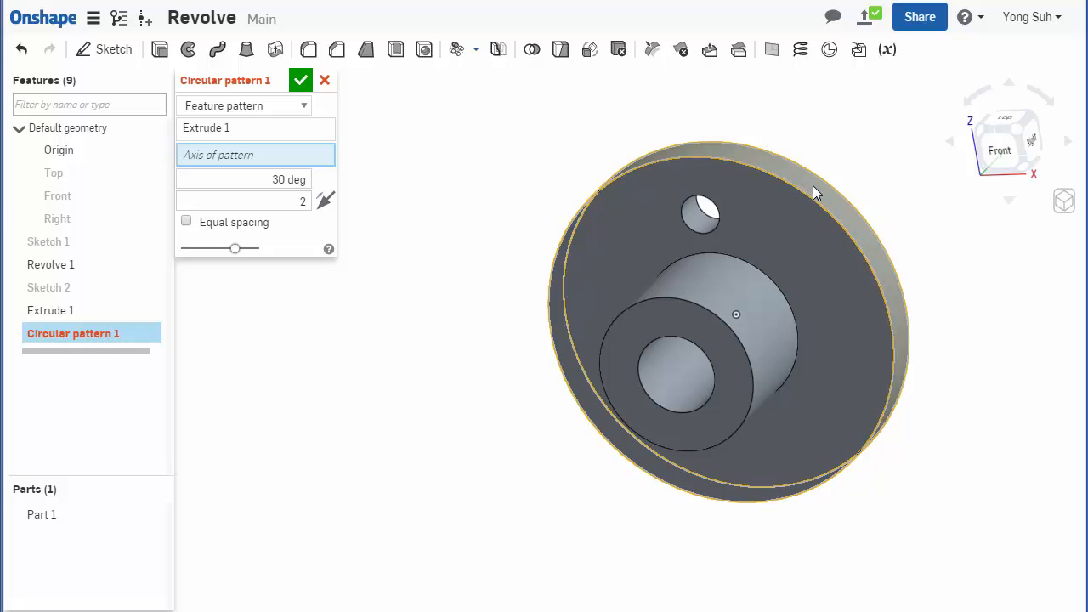
- Use the hub face as axis with 3 instances, flipped, equally spaced
click(684, 369)
text(3)
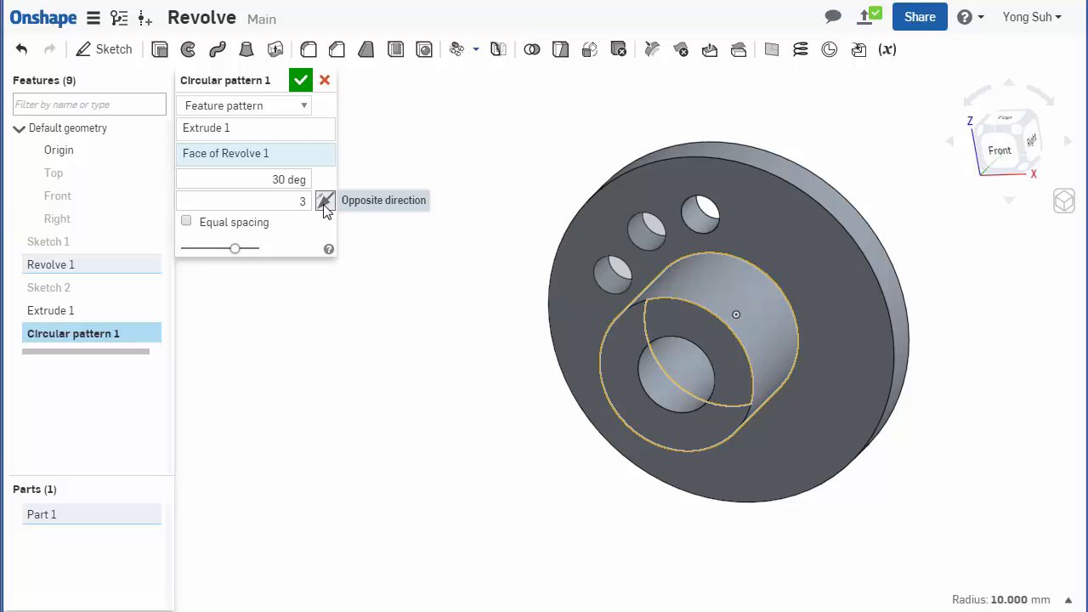
click(325, 200)
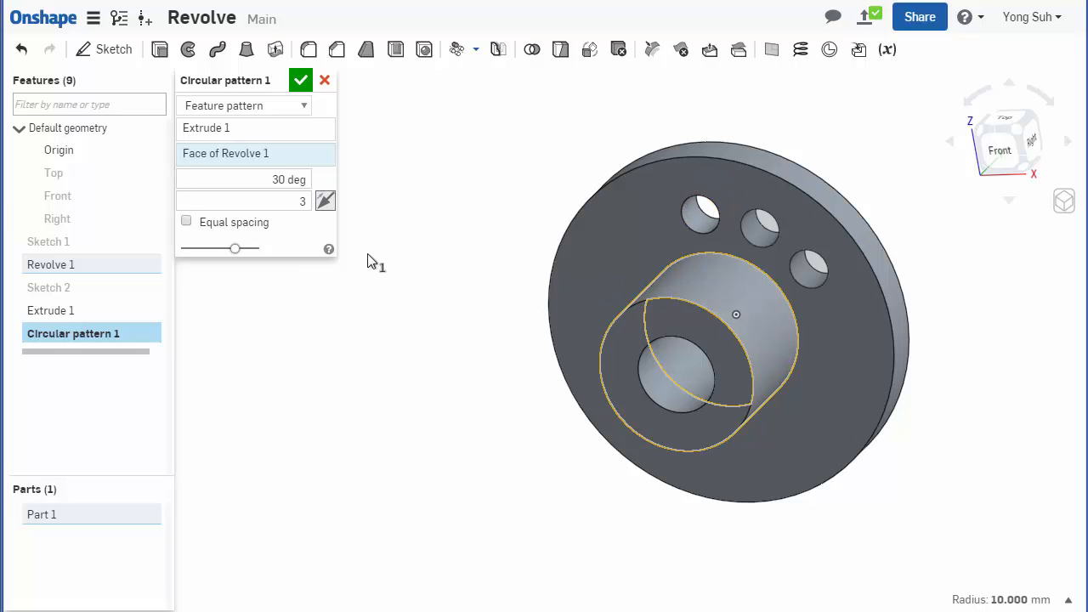
click(187, 222)
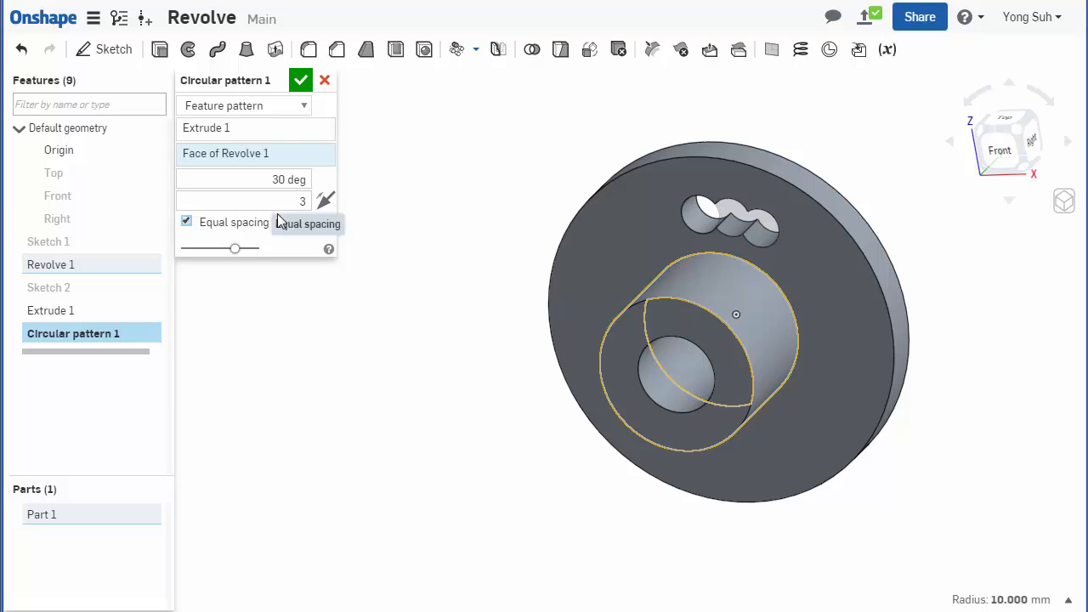
- Set the pattern angle to 360° with 6 instances and accept
click(244, 179)
text(360)
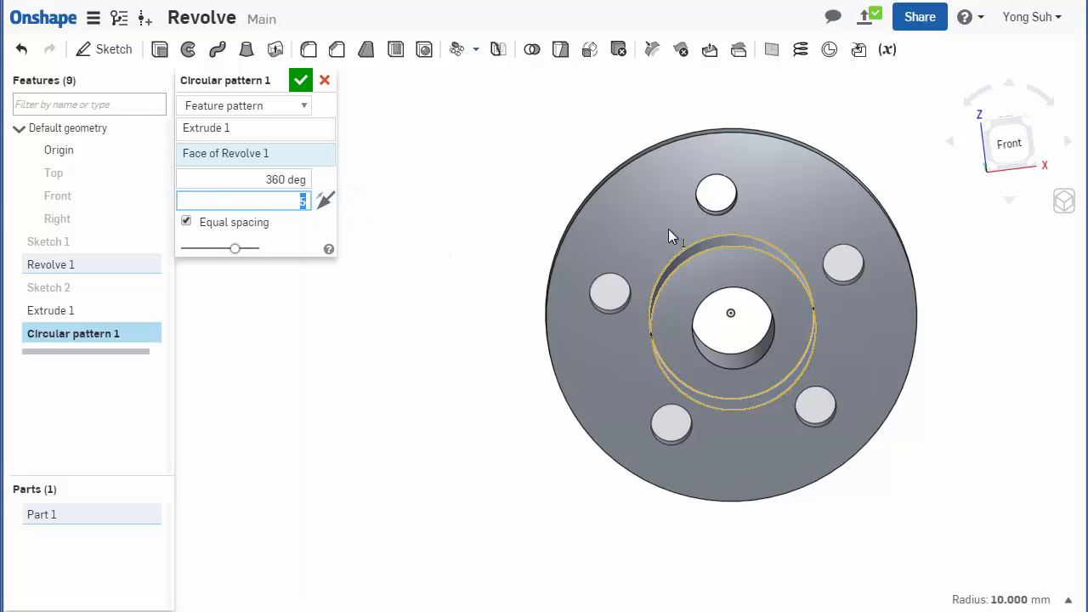
mouse_move(474, 280)
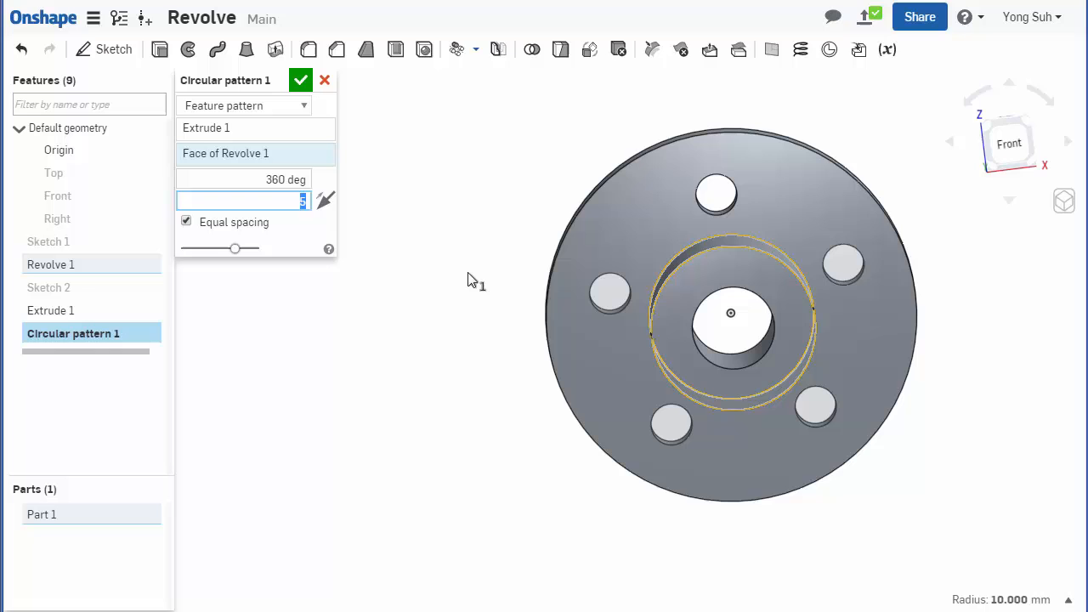
click(300, 79)
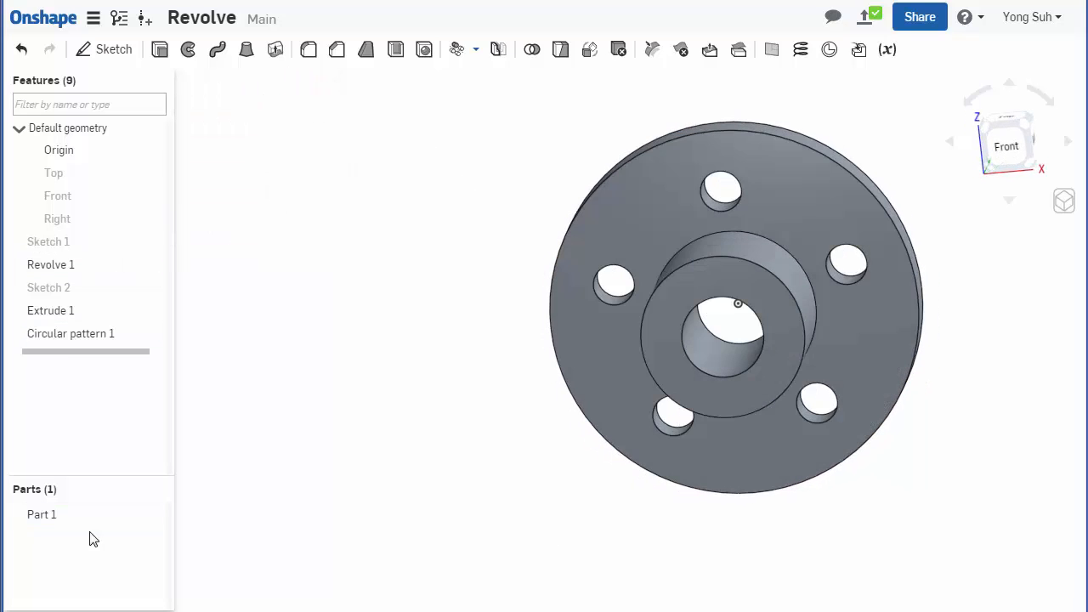
- Edit Circular pattern 1 to 7 instances and accept
double_click(71, 333)
text(7)
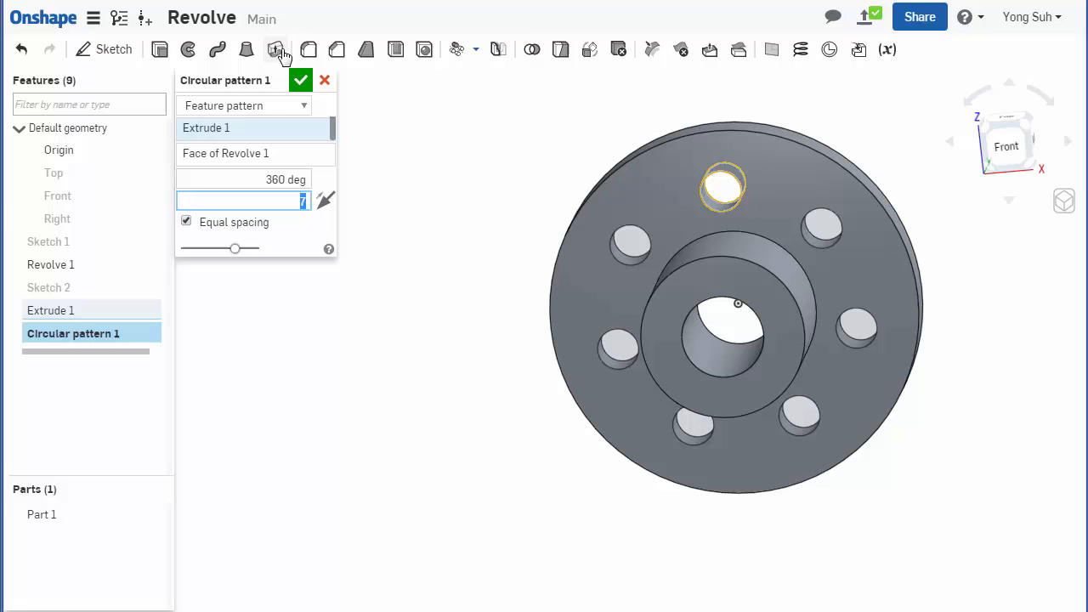
click(300, 79)
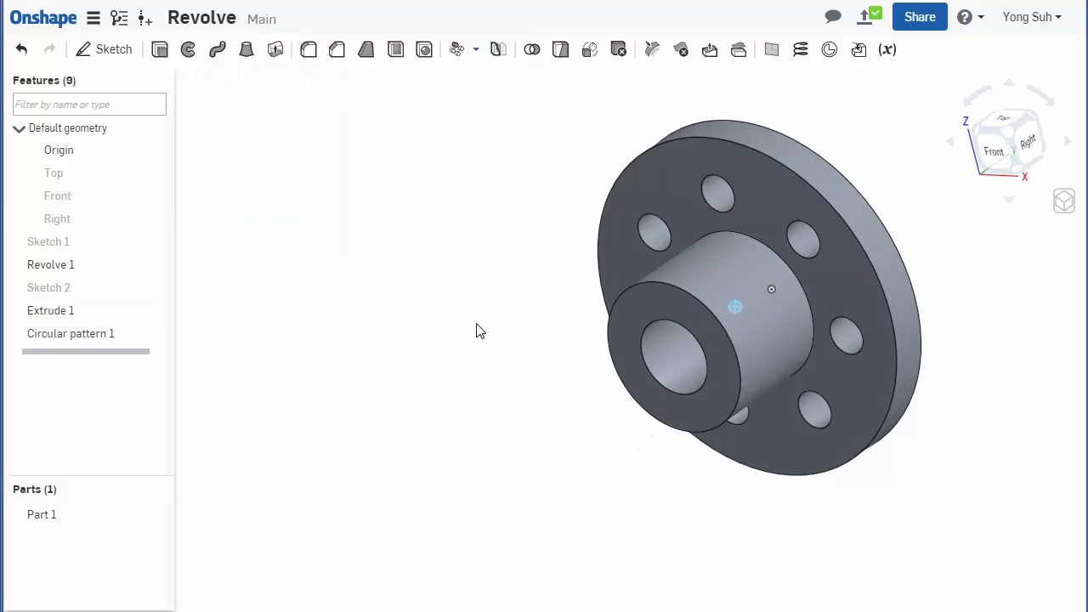